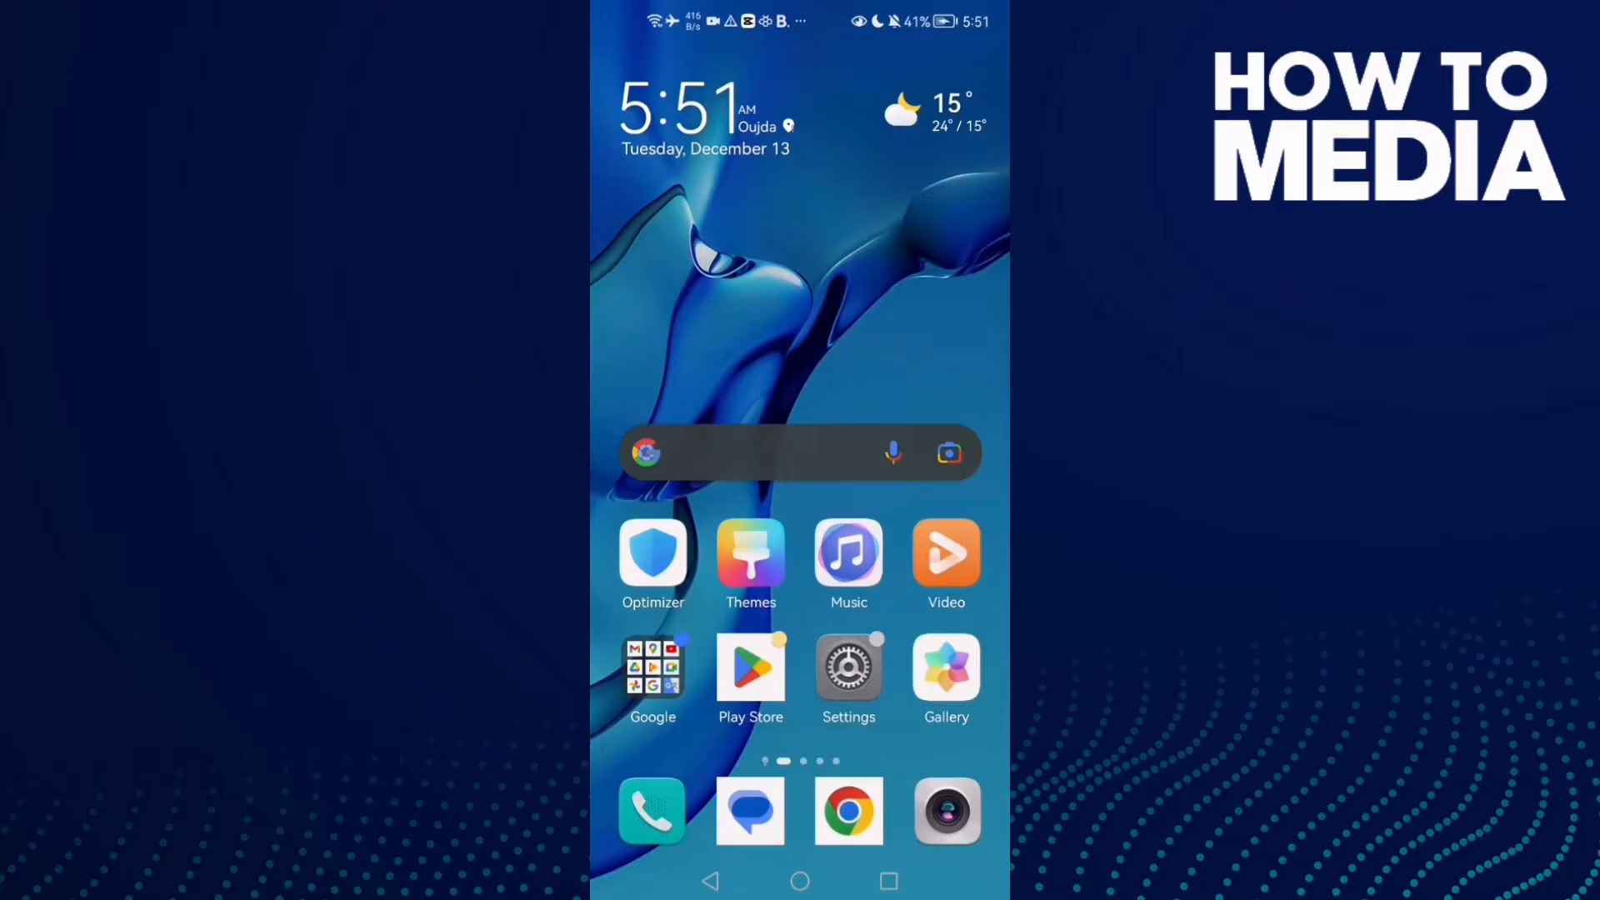
- Launch VK, open your own profile page, and dismiss the profile options menu
{"action": "scroll", "scroll_direction": "left", "scroll_amount": 3}
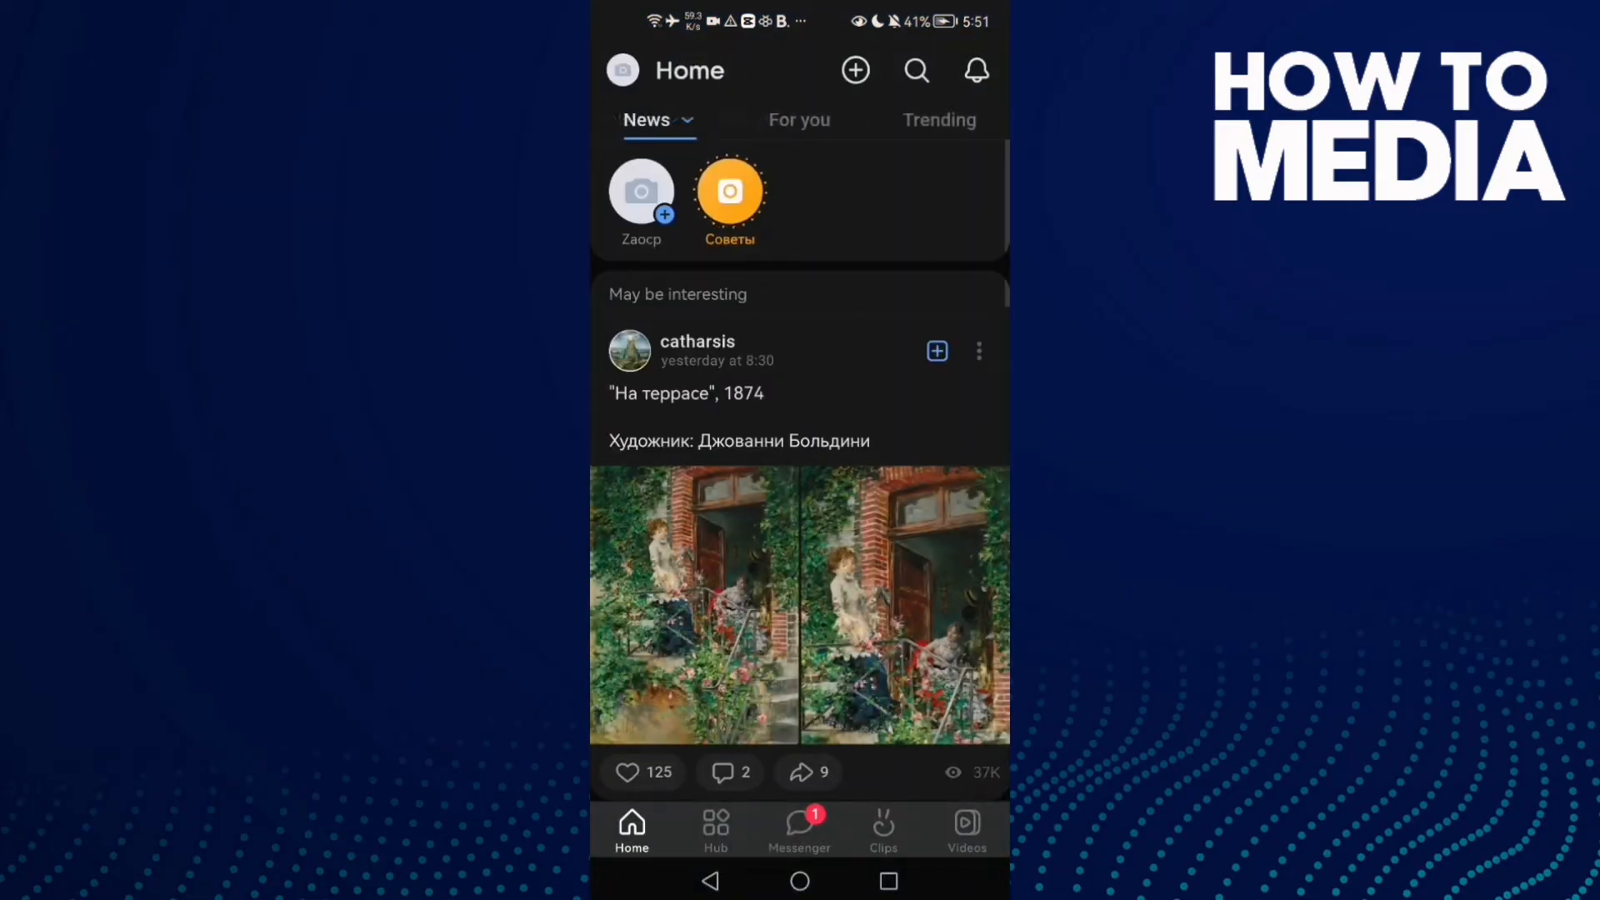
{"action": "left_click", "coordinate": [640, 192]}
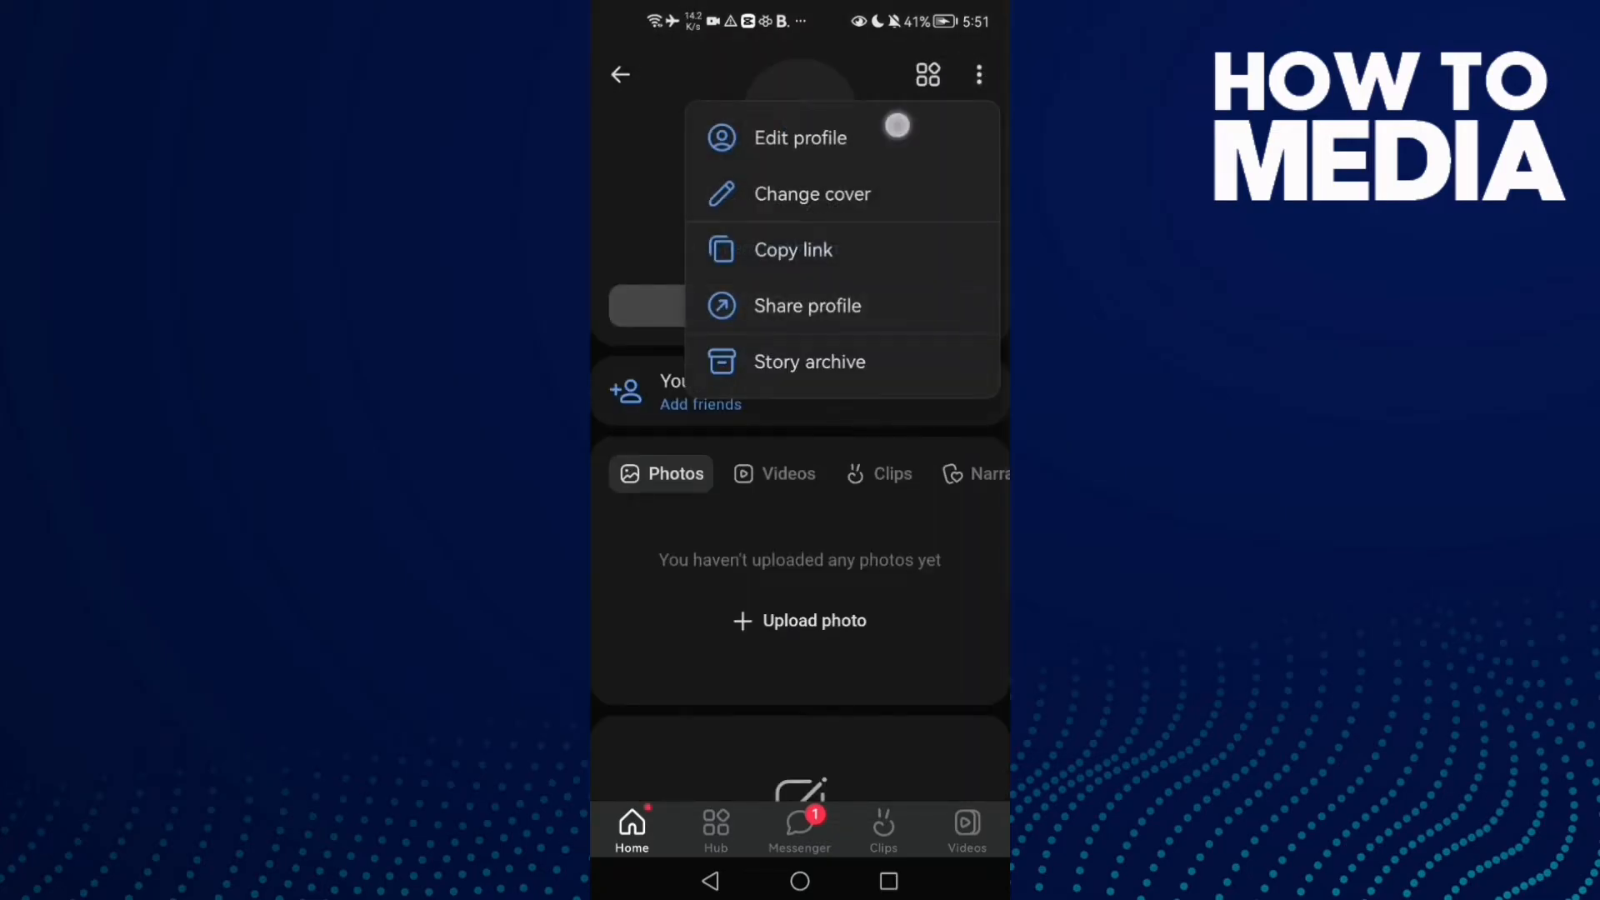
{"action": "left_click", "coordinate": [800, 137]}
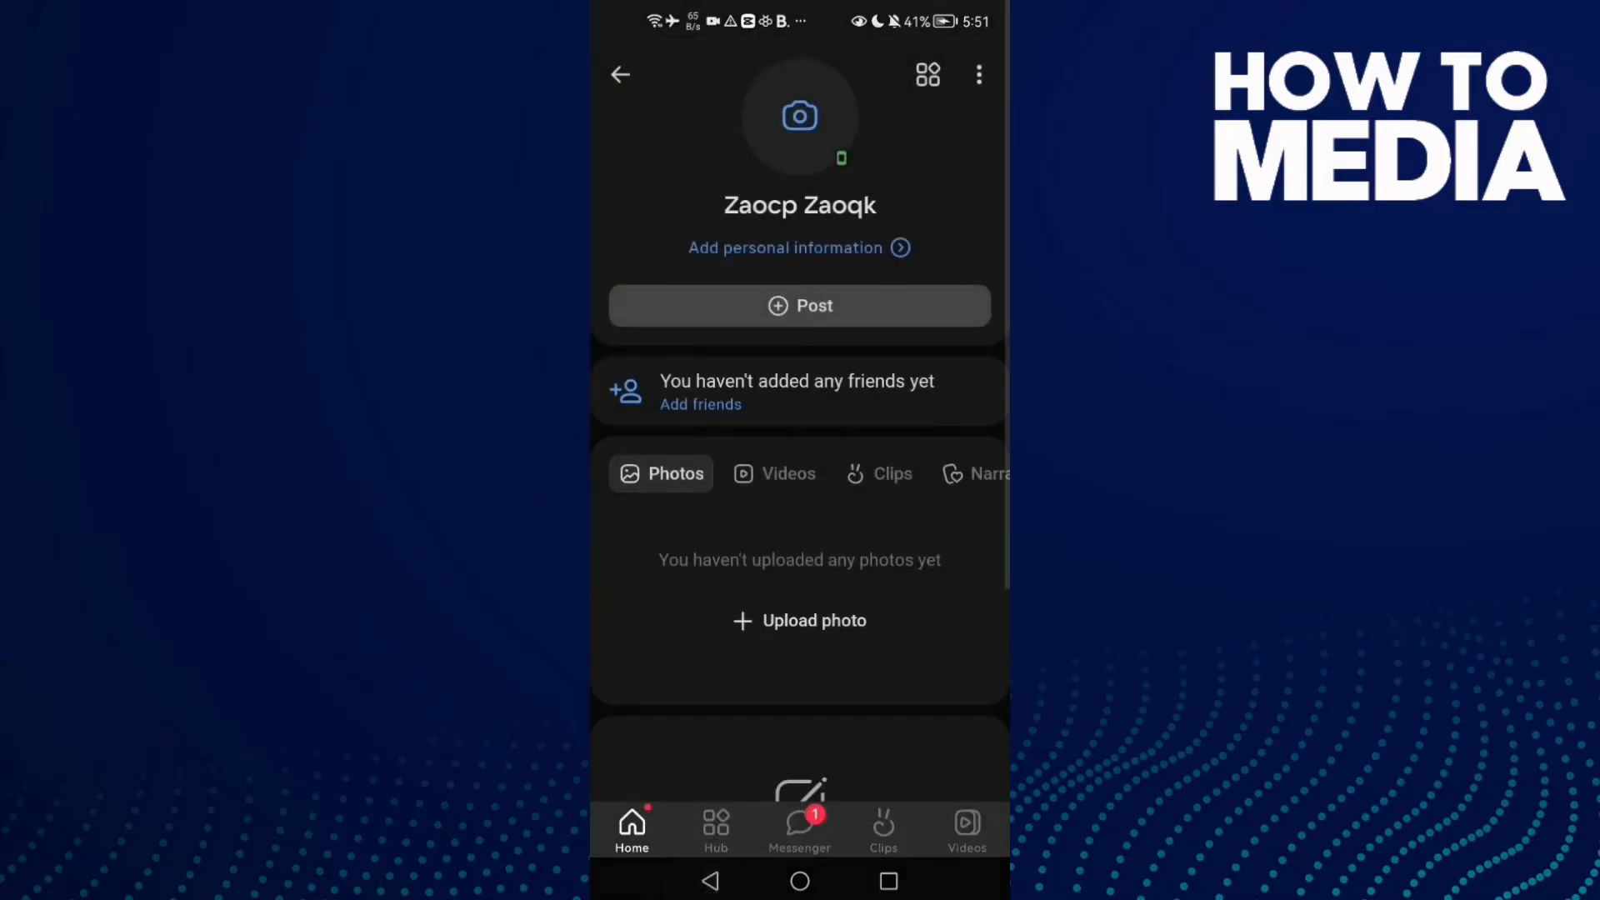
- Open Share profile, then close the QR scanner to reach the profile link screen
{"action": "left_click", "coordinate": [977, 74]}
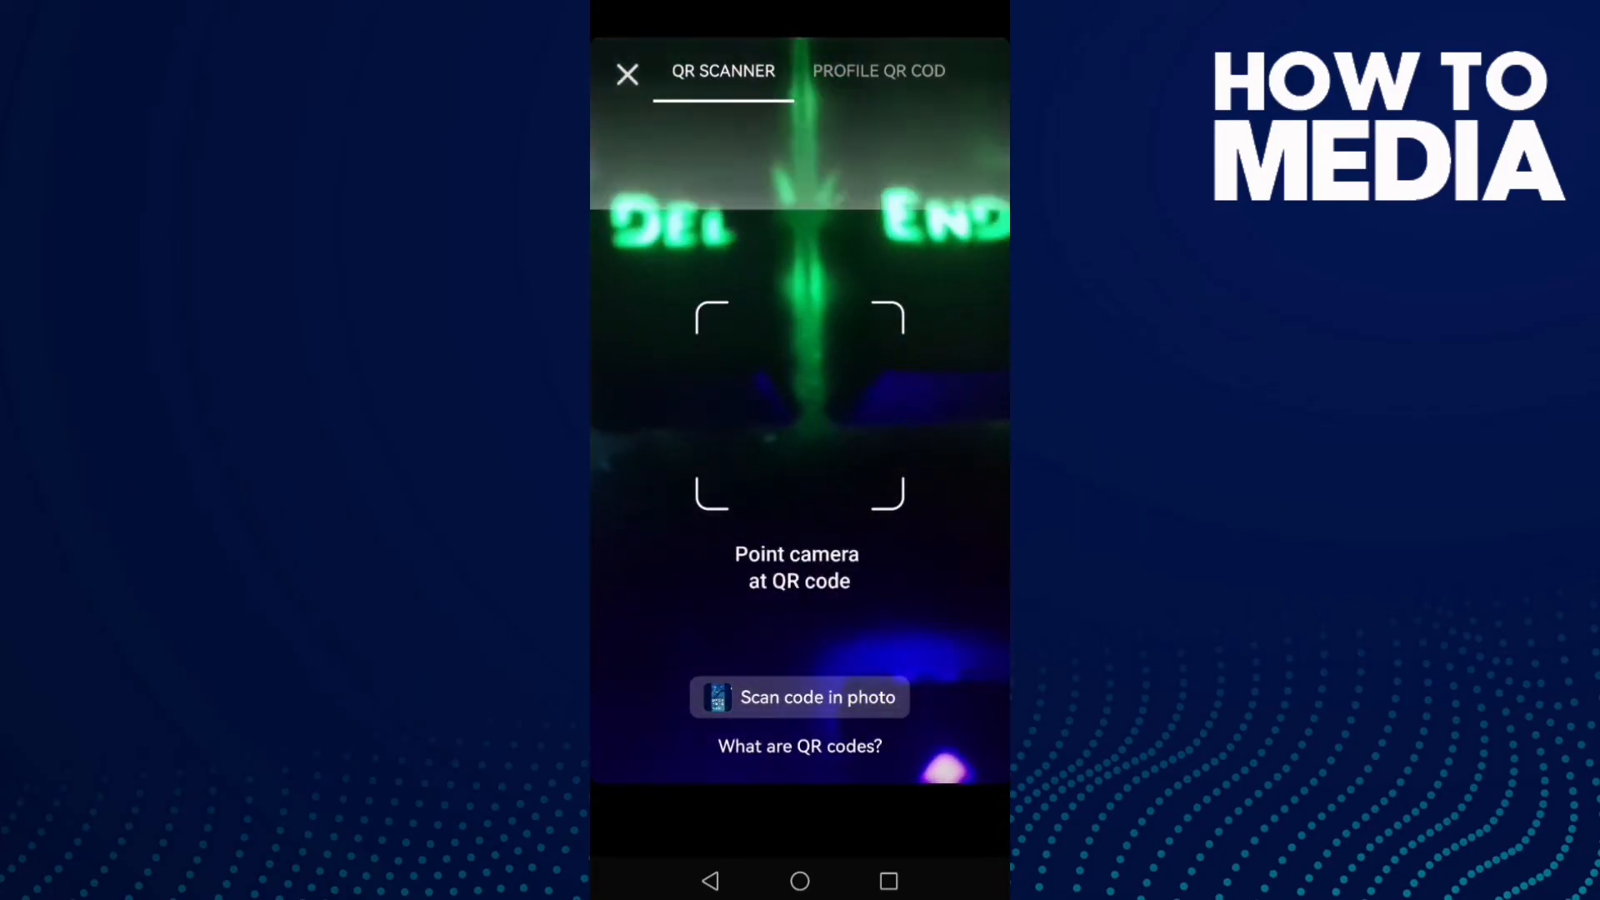
{"action": "left_click", "coordinate": [877, 70]}
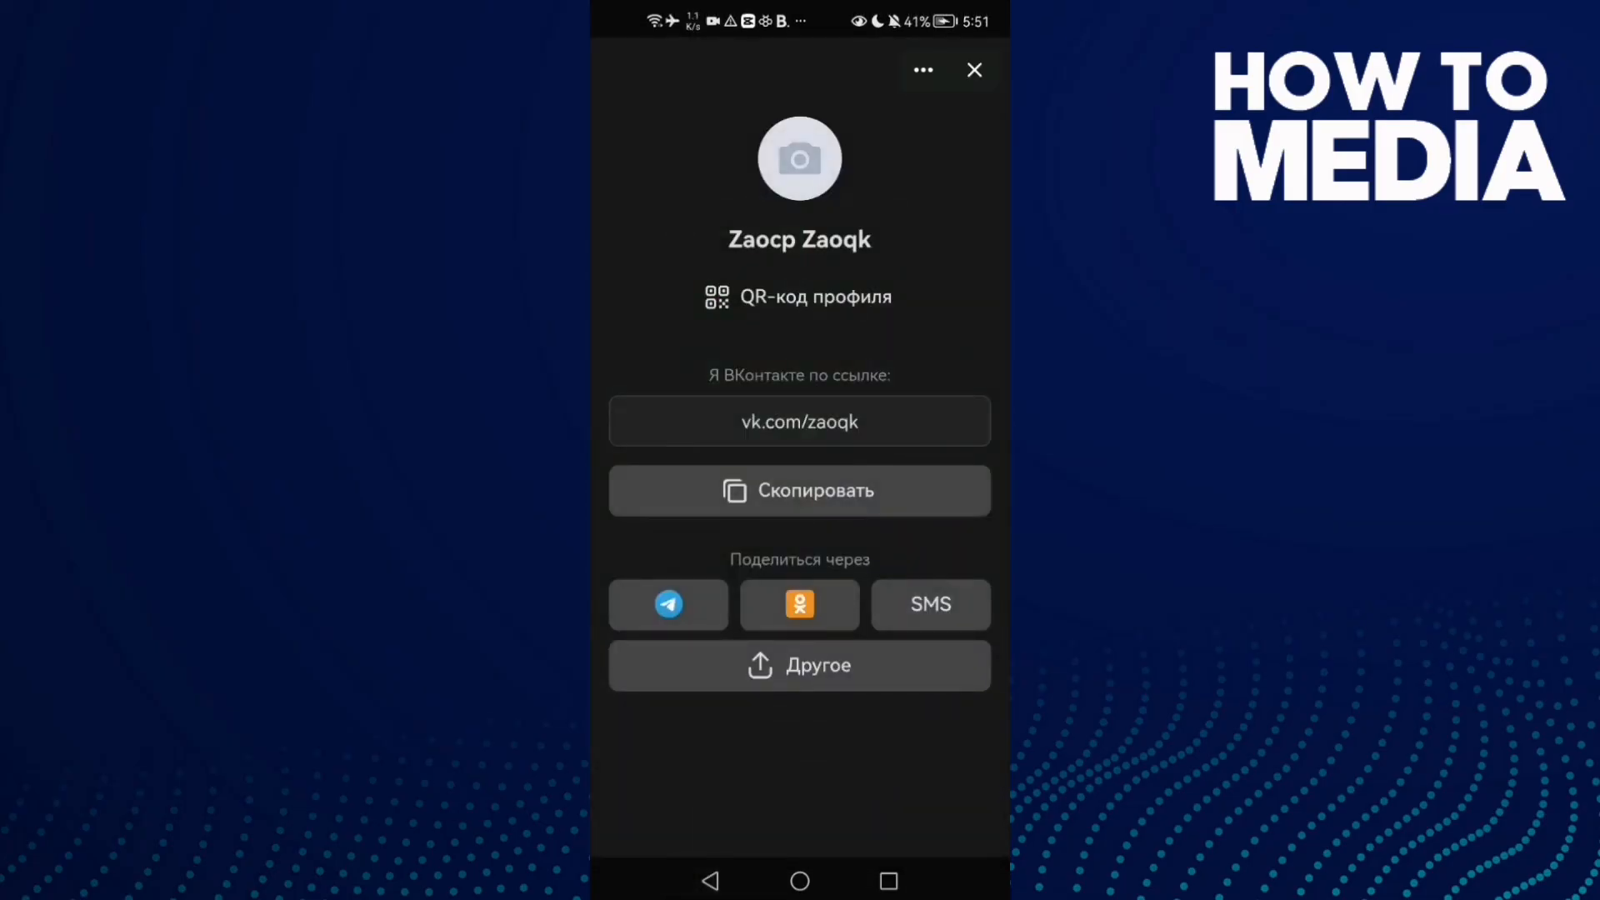